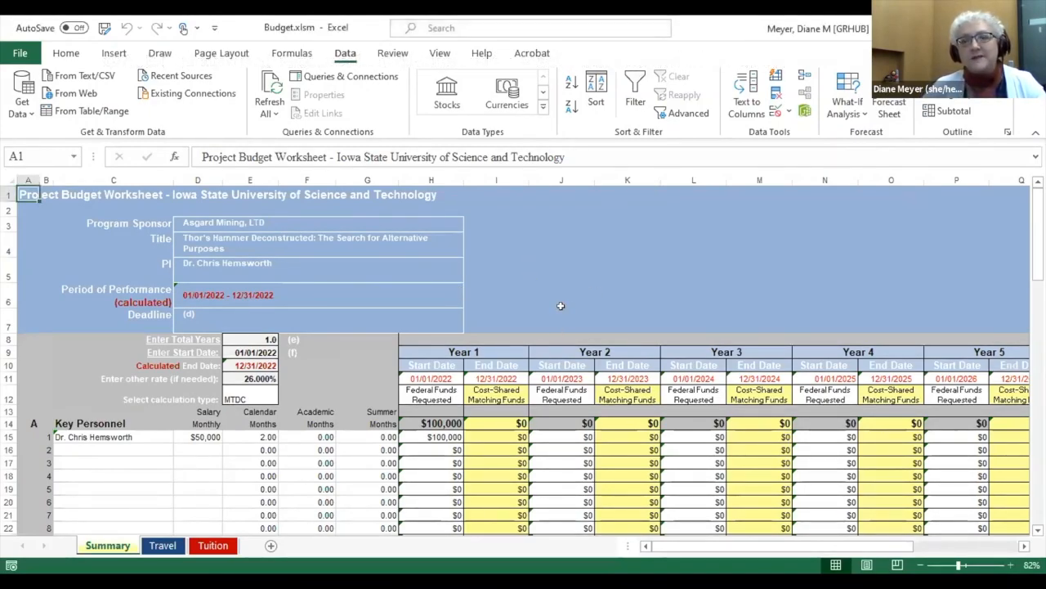
mouse_move(350, 380)
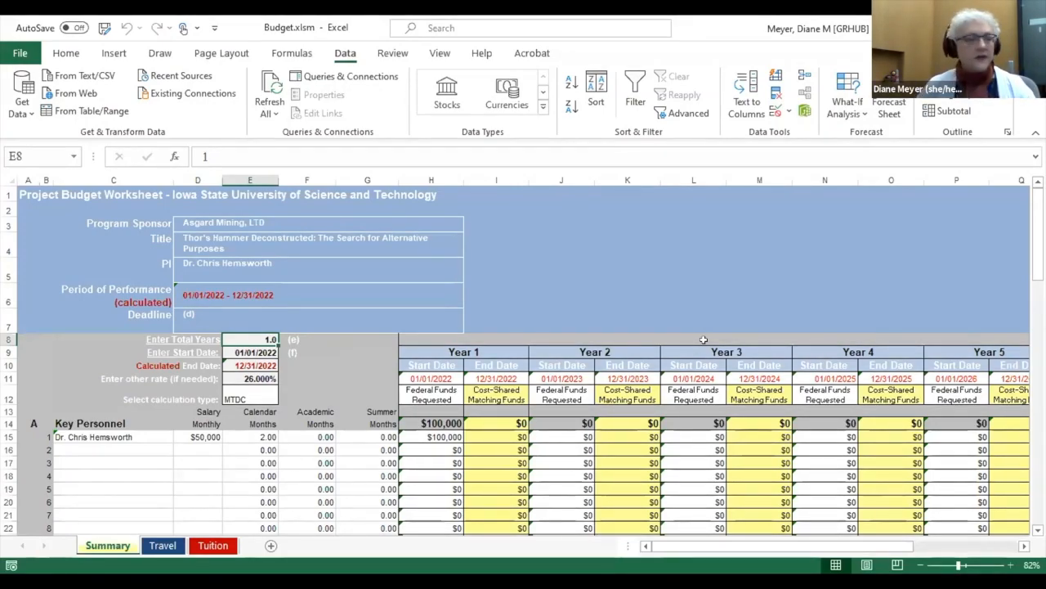
mouse_move(654, 295)
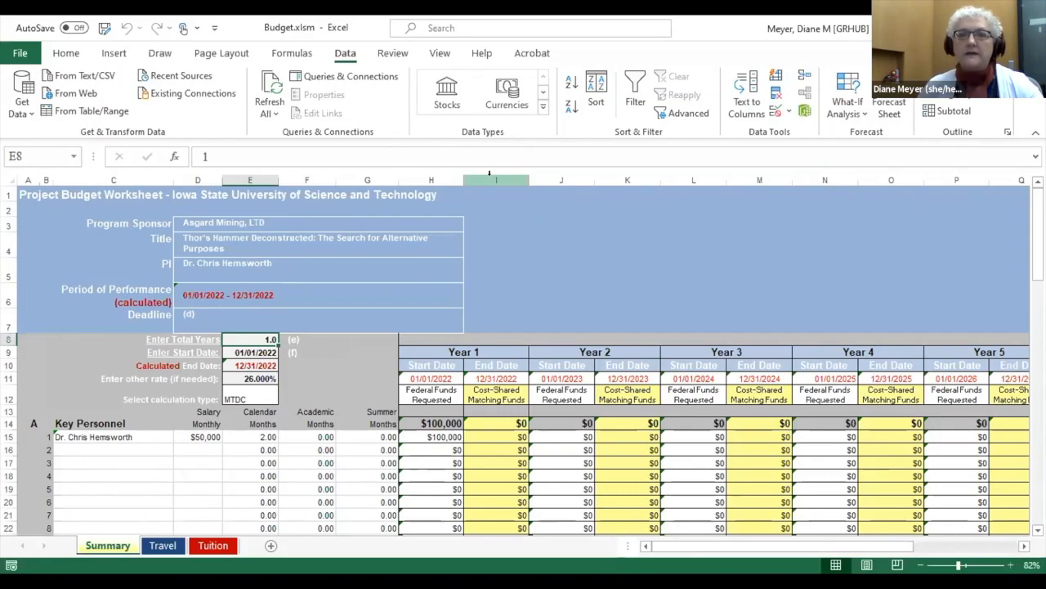
- Hide columns I through M via the right-click menu, then reselect column H to unhide them
click(497, 180)
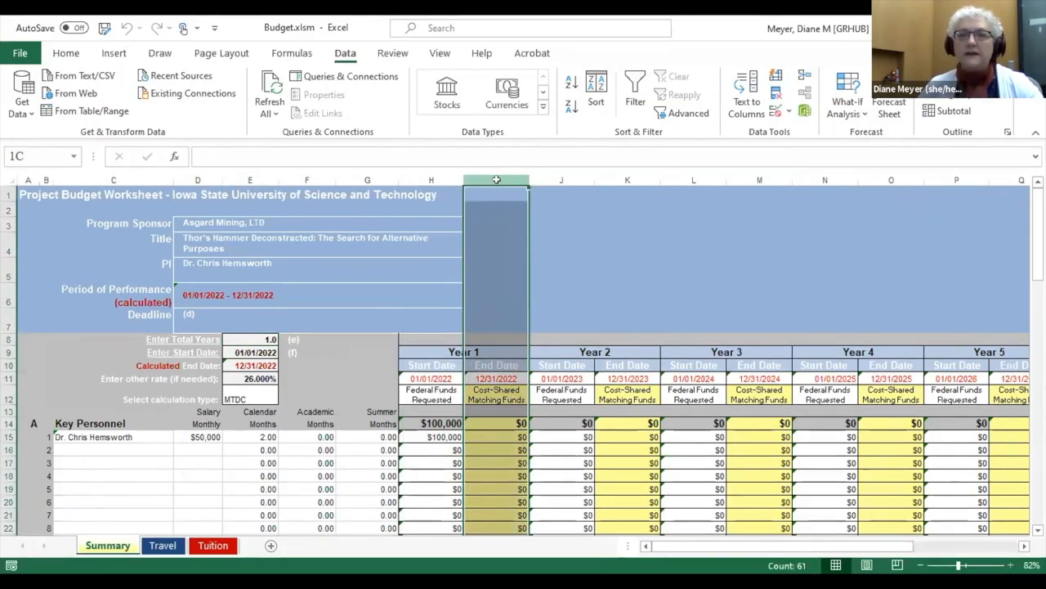
click(562, 180)
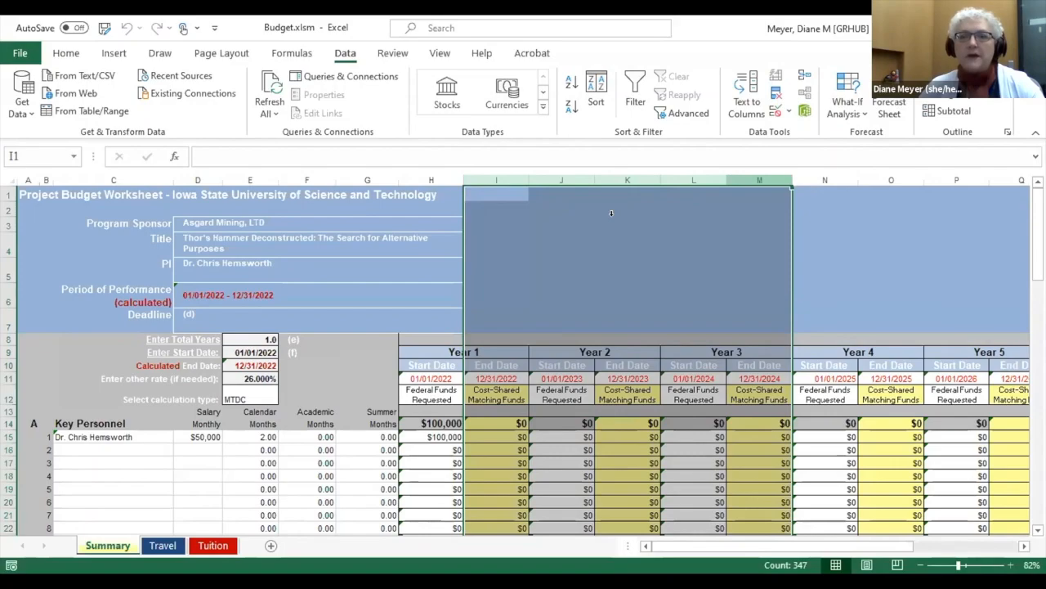
right_click(628, 262)
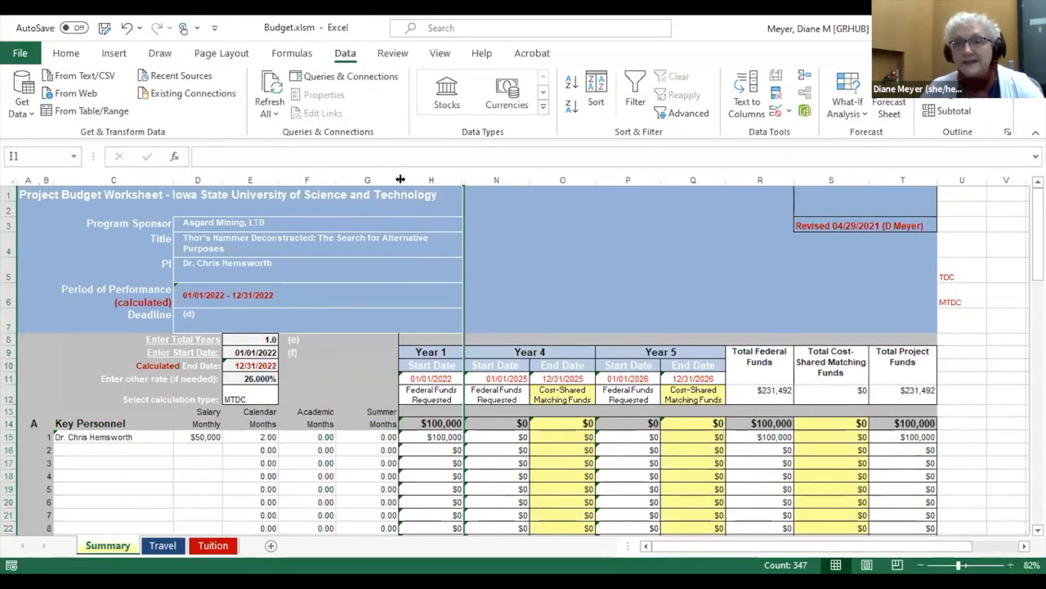
click(432, 180)
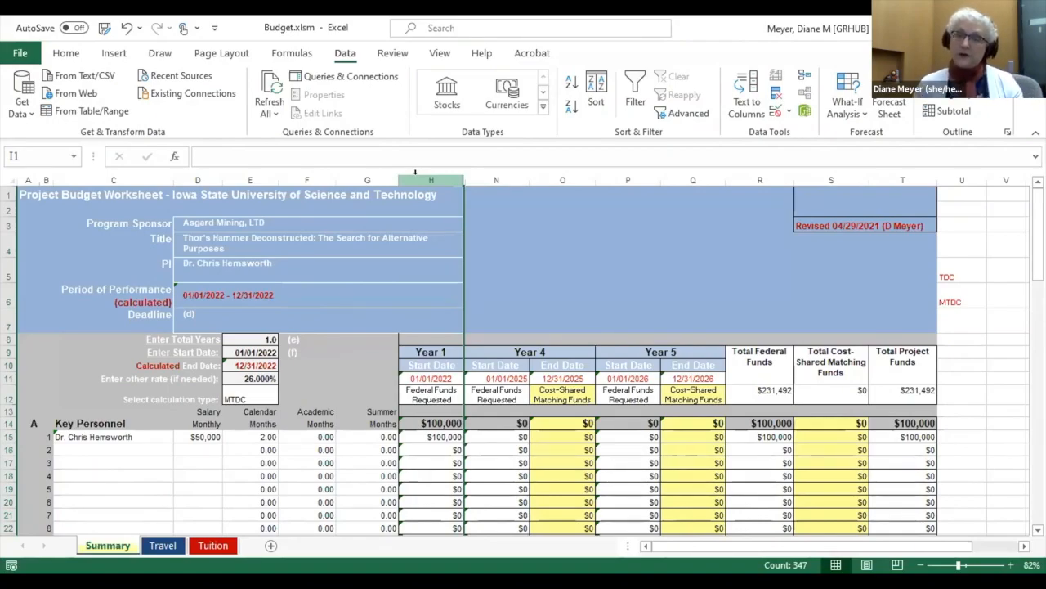
mouse_move(425, 173)
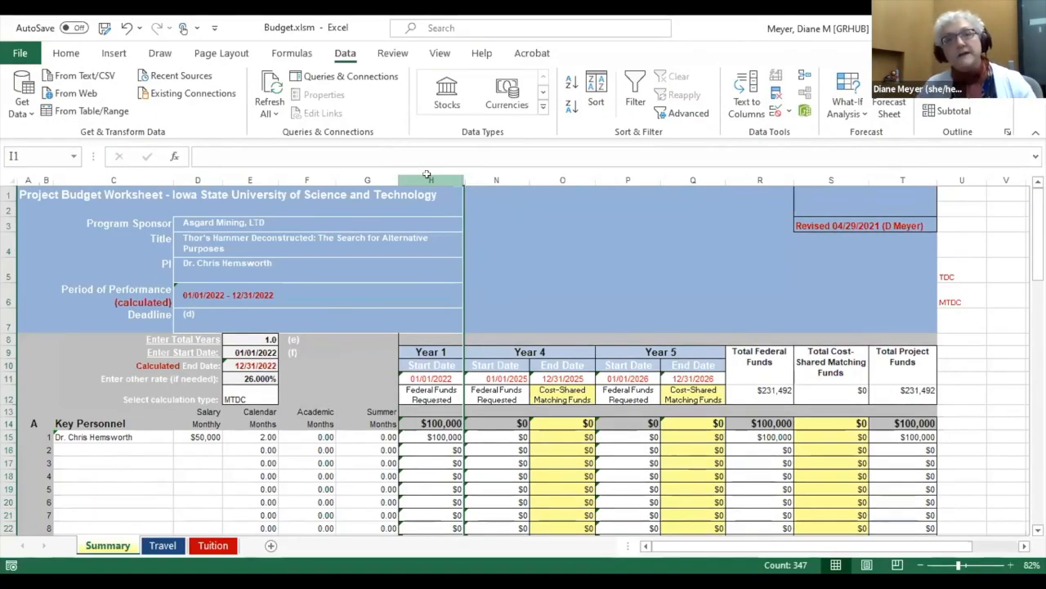
click(432, 178)
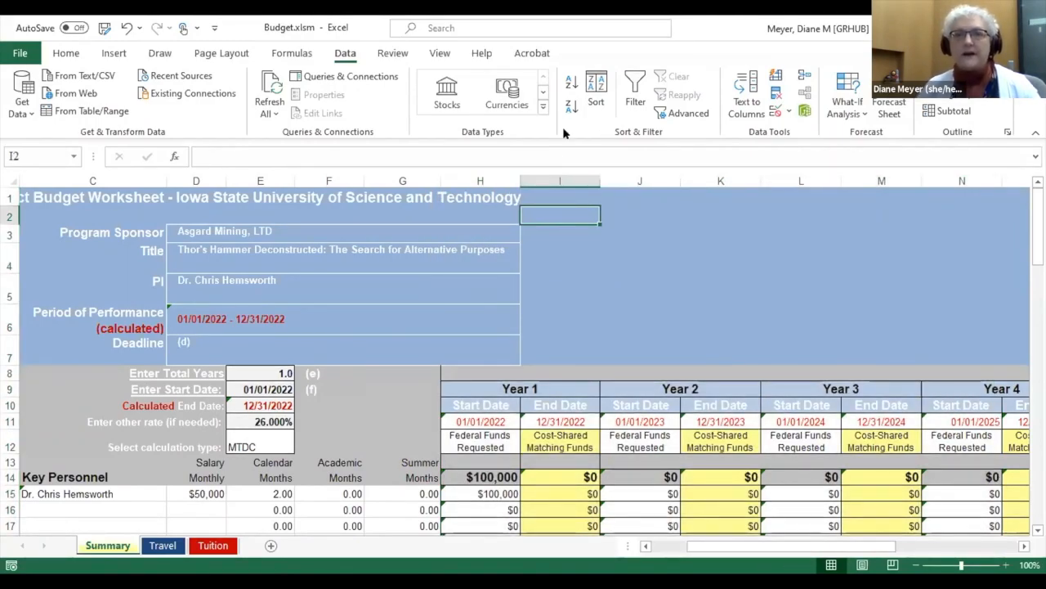
click(559, 180)
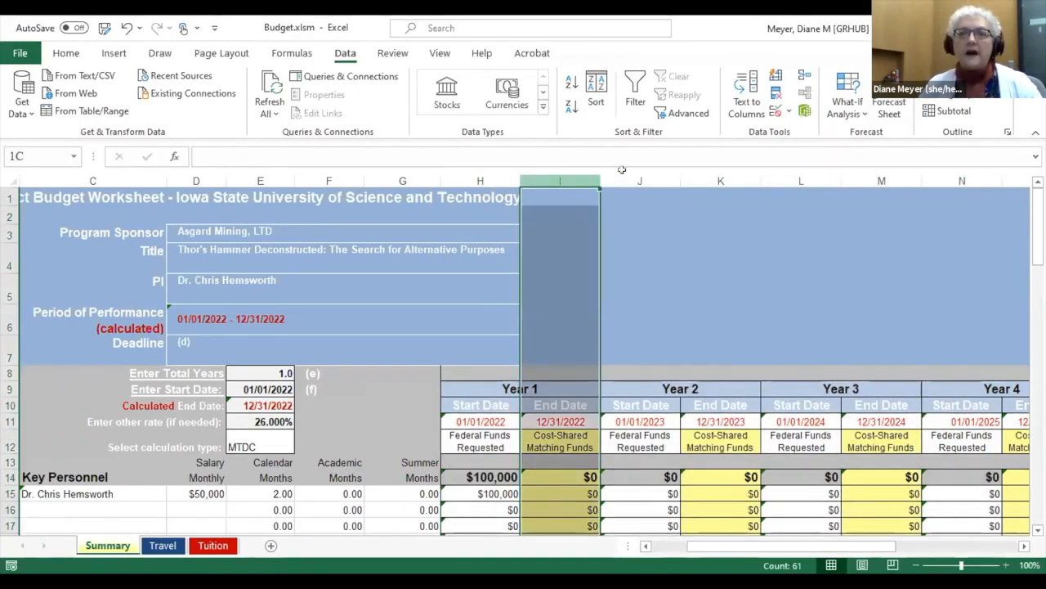
drag(559, 180, 719, 180)
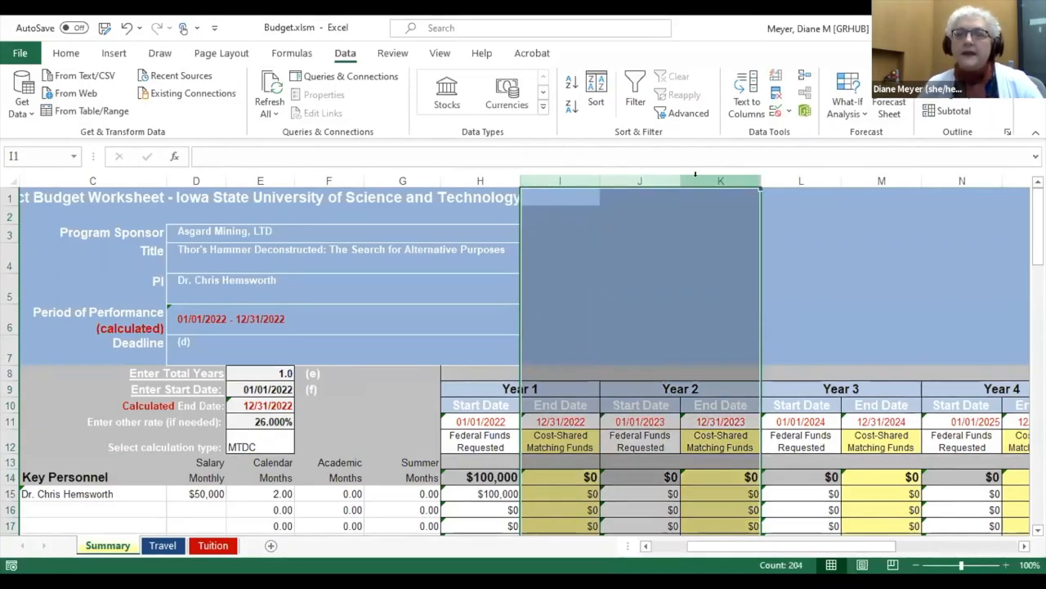
right_click(719, 180)
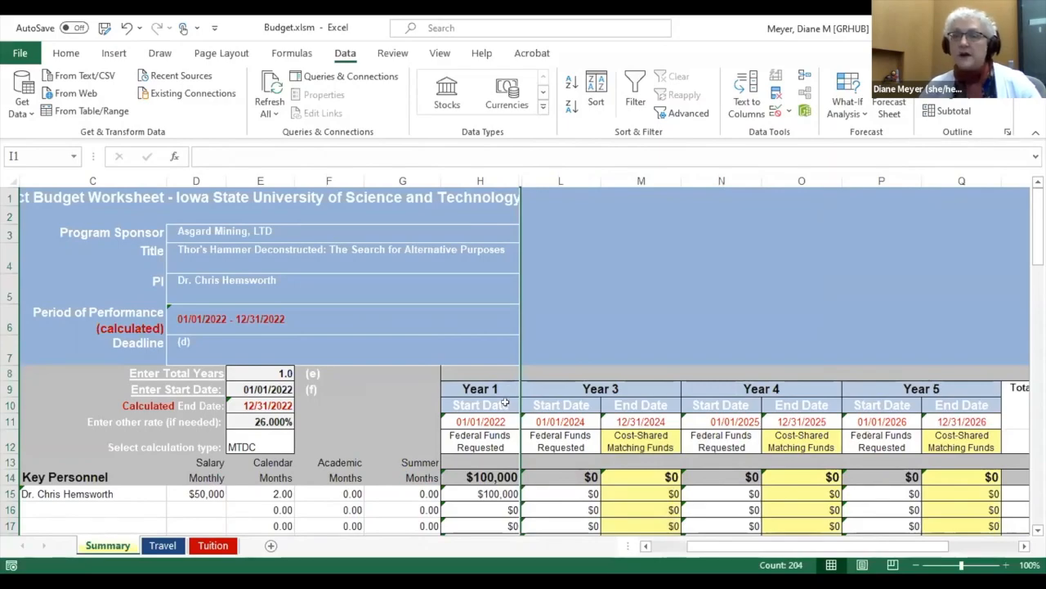
click(481, 180)
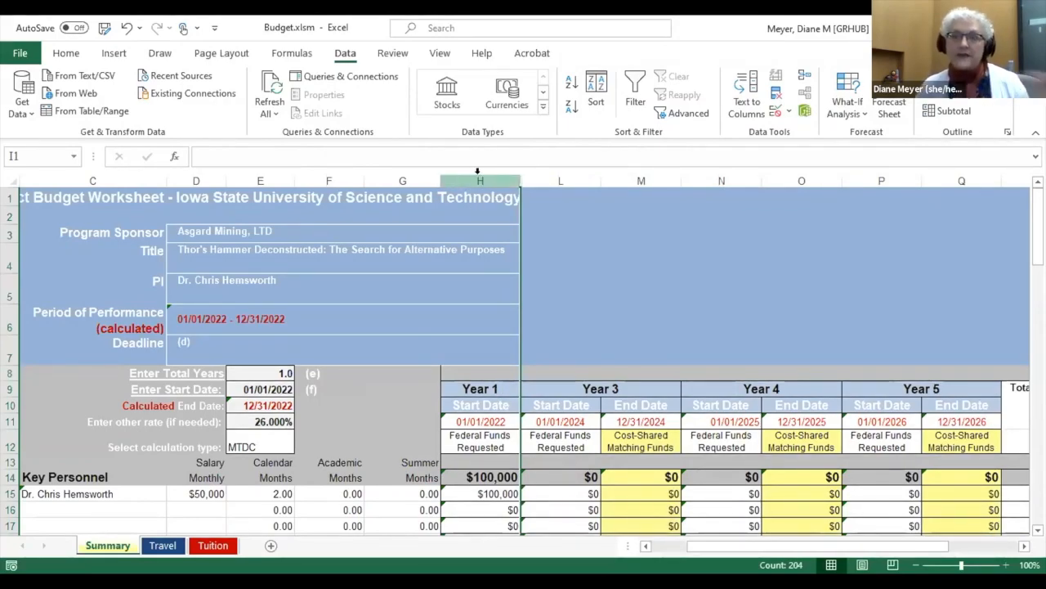
click(480, 180)
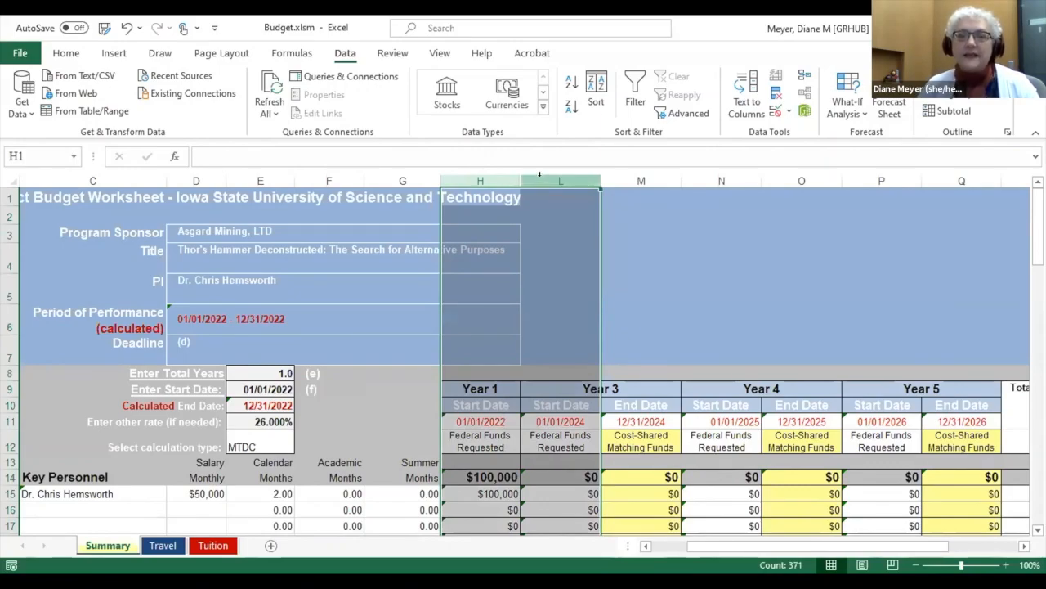
right_click(560, 180)
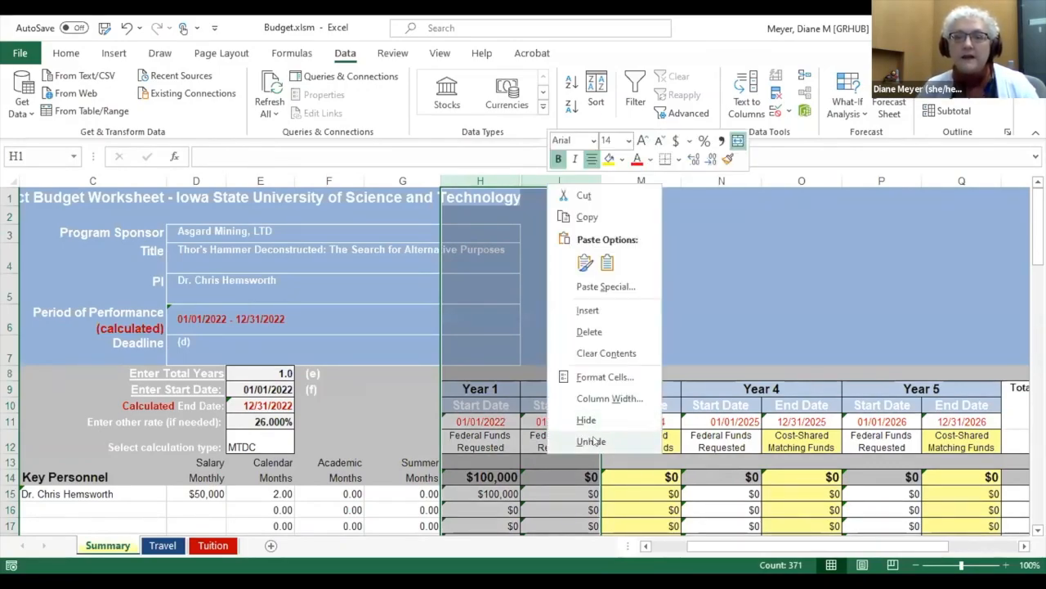
click(592, 441)
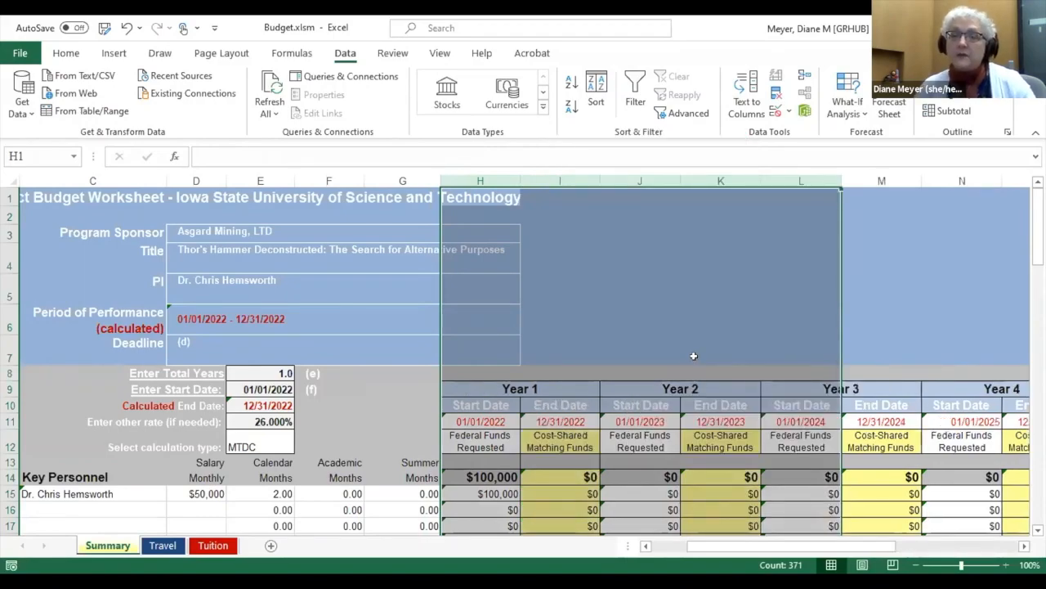
mouse_move(716, 316)
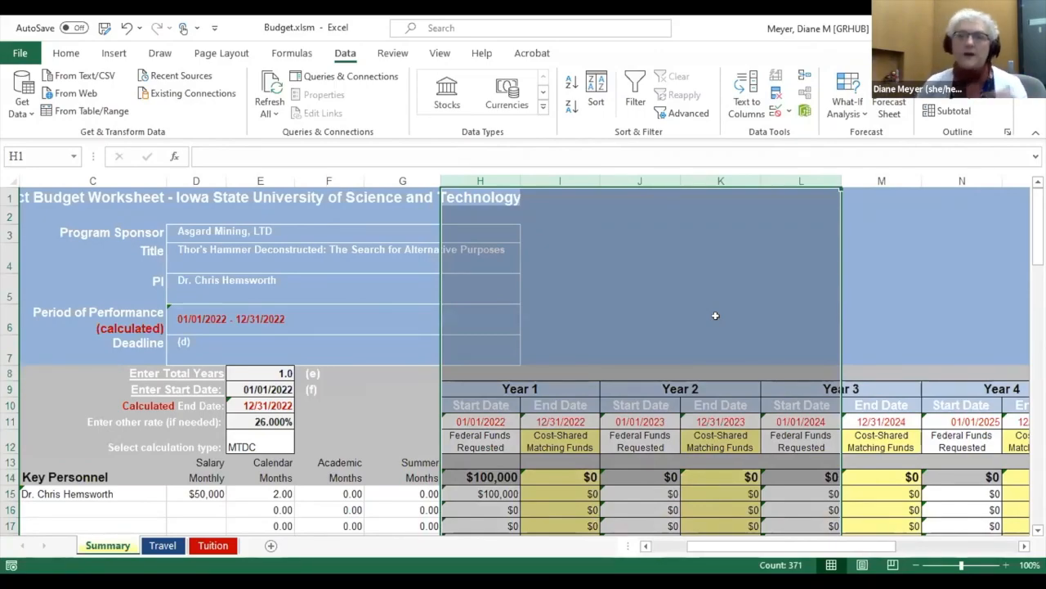
mouse_move(605, 276)
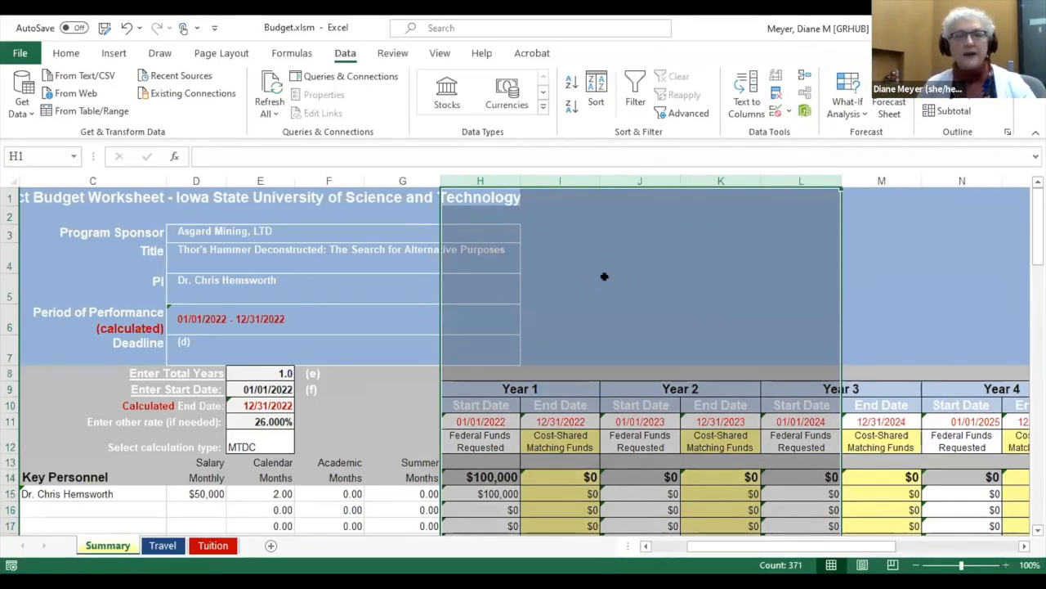
click(559, 196)
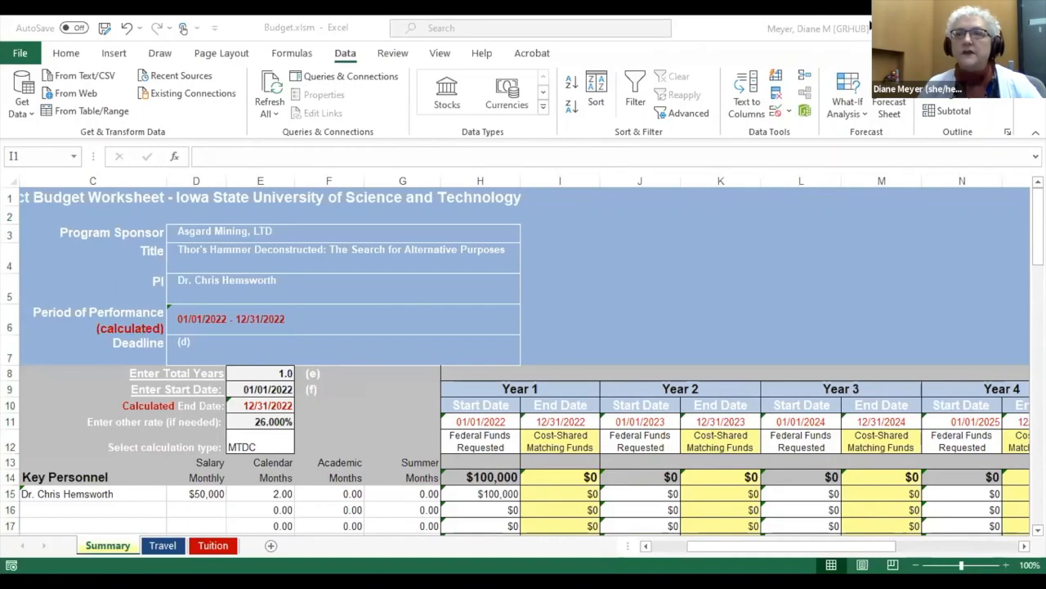
mouse_move(248, 134)
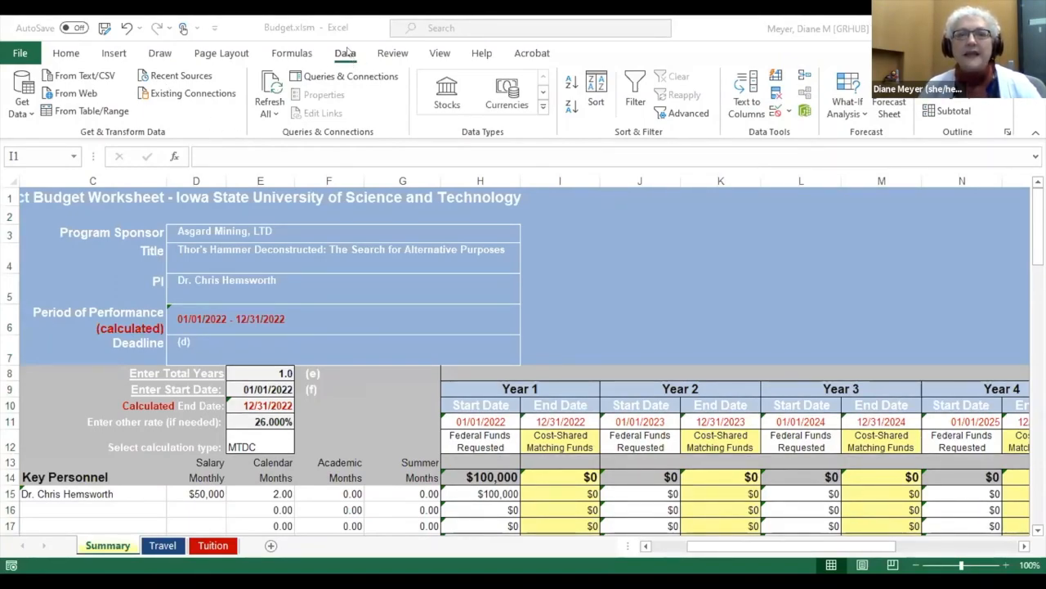
- Select column I, the Year 1 End Date column where the unused year columns begin
click(559, 196)
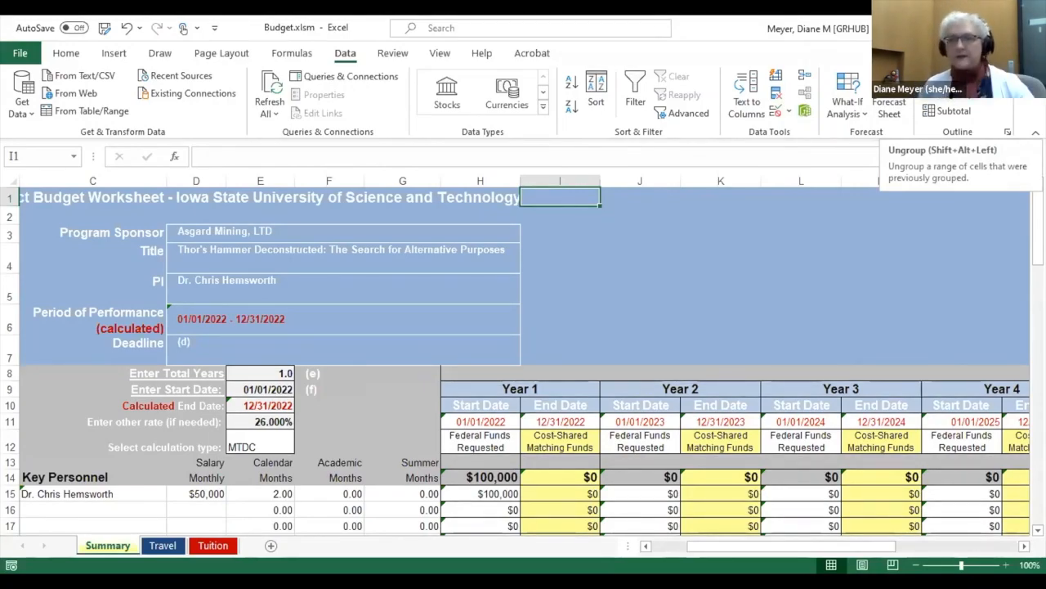
mouse_move(634, 301)
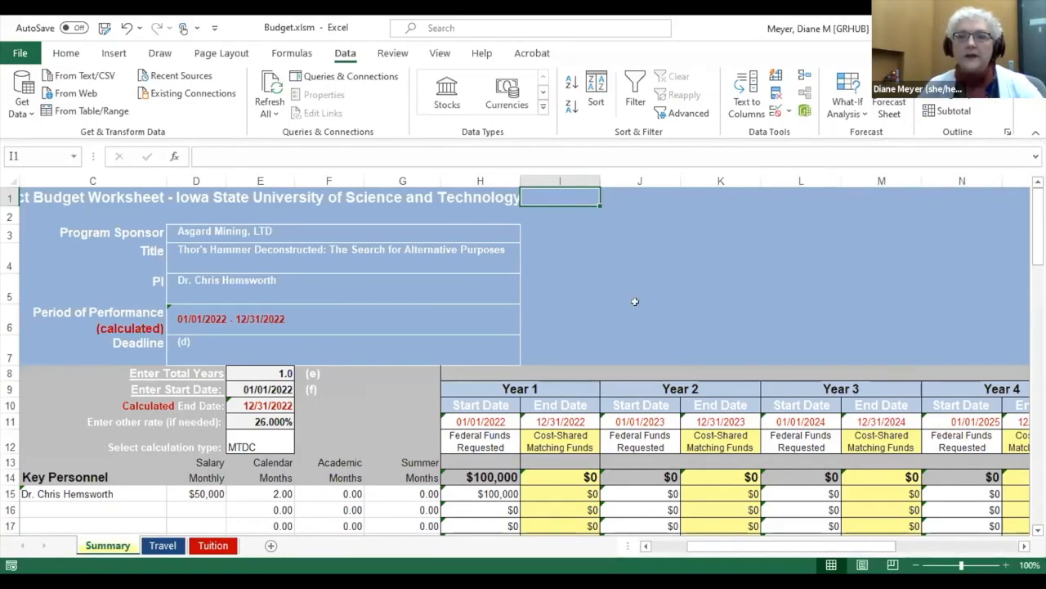
click(559, 180)
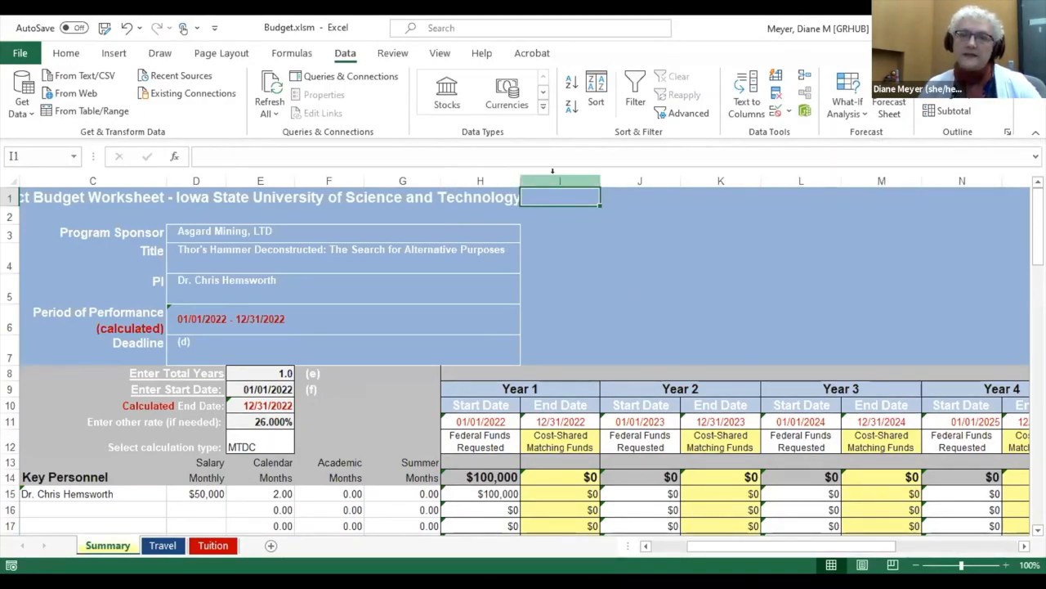
click(559, 180)
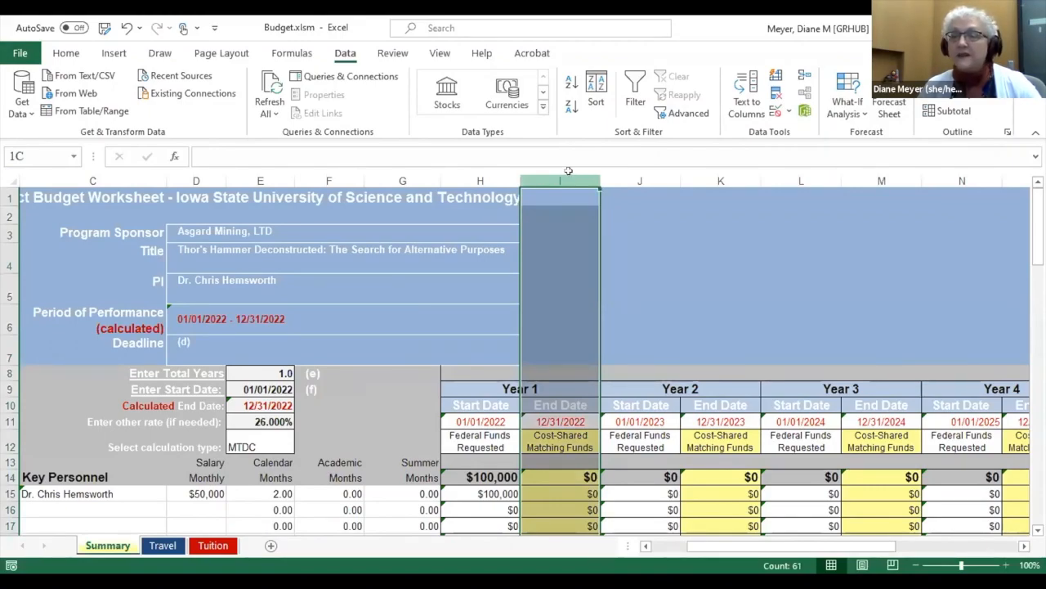
mouse_move(906, 169)
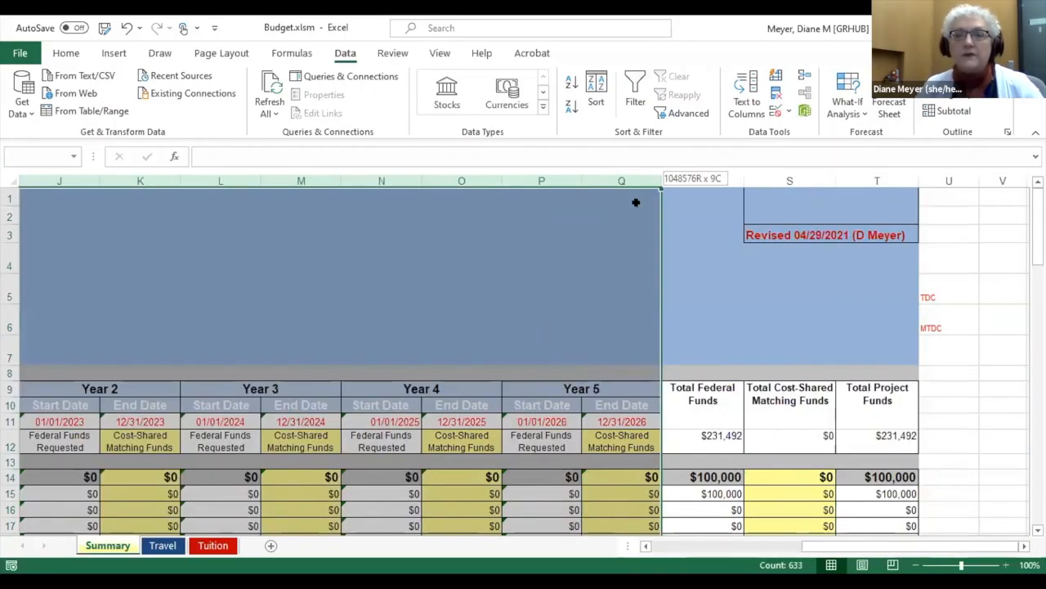
mouse_move(636, 200)
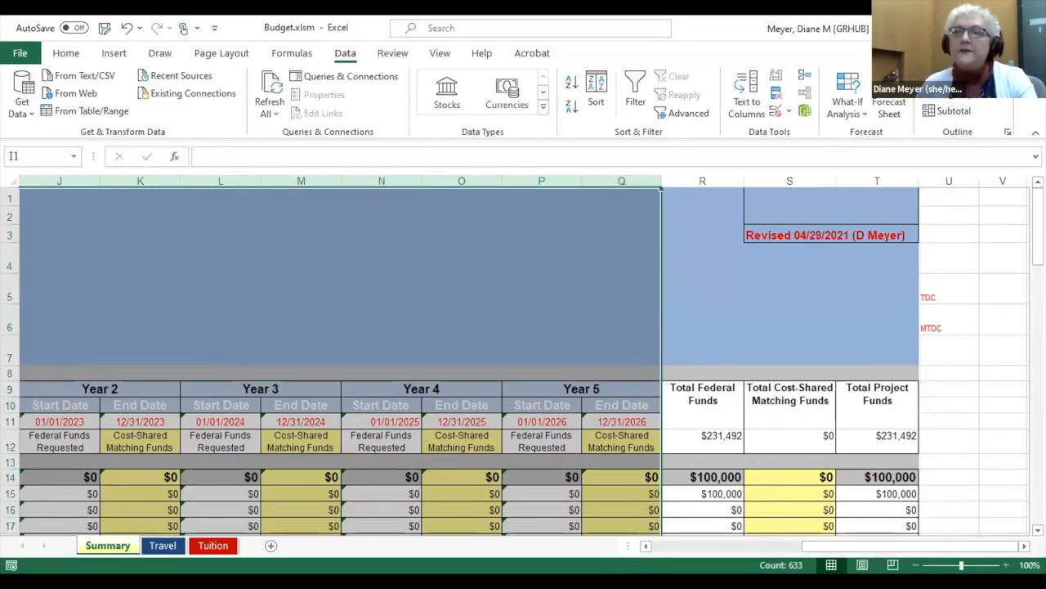
- Scroll the sheet left and right to review the grouped columns I:Q collapsing beside the totals
scroll(left, 3)
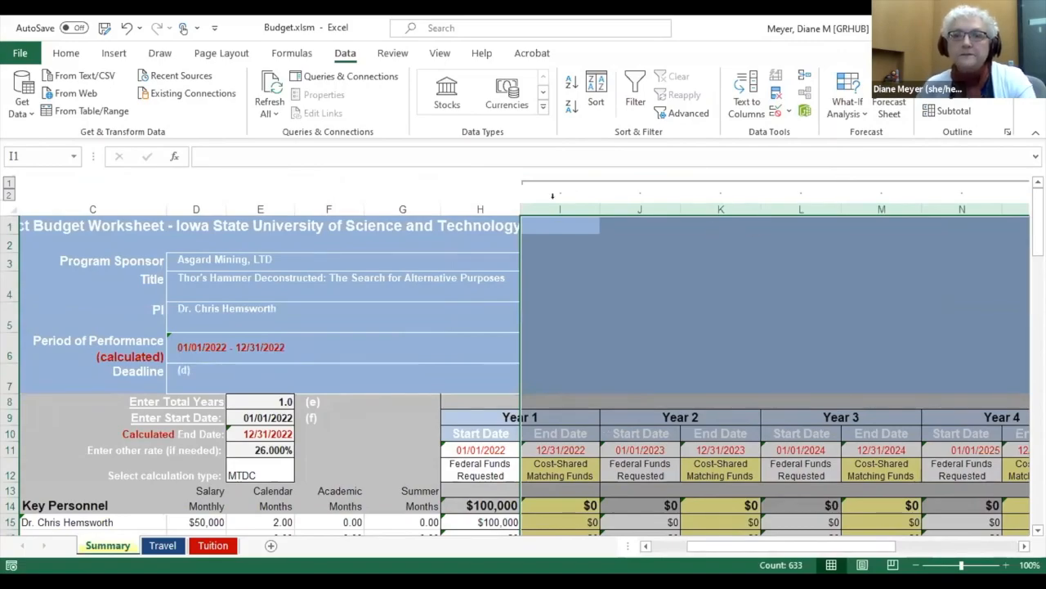
mouse_move(739, 180)
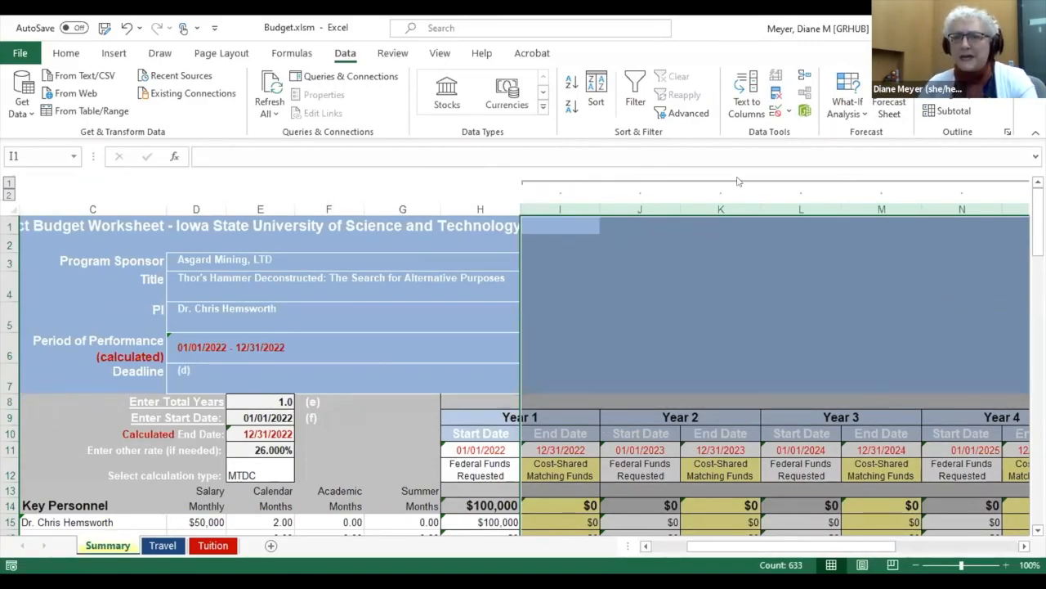
mouse_move(522, 198)
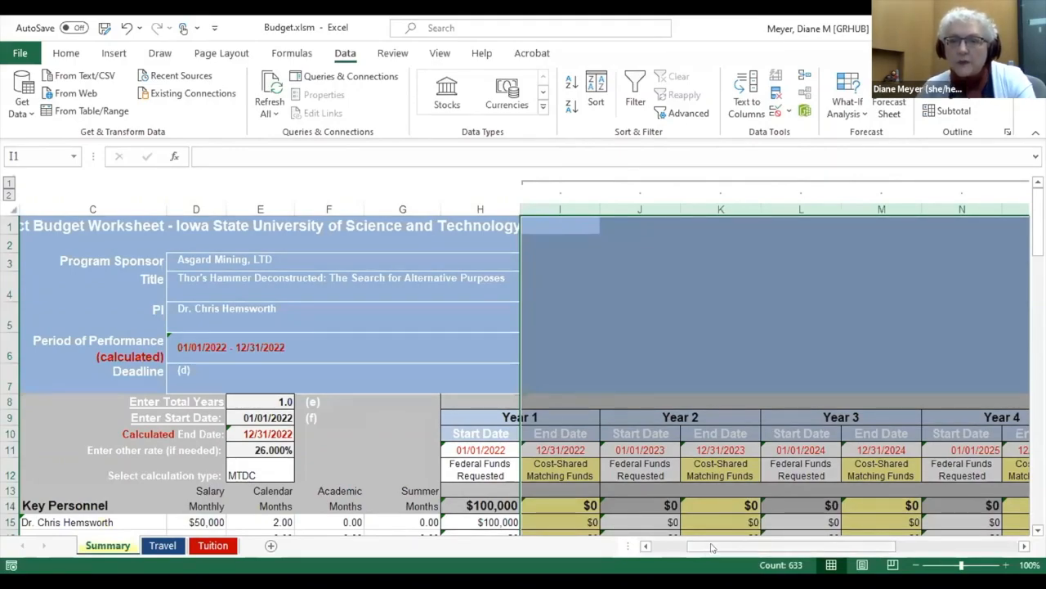
scroll(right, 3)
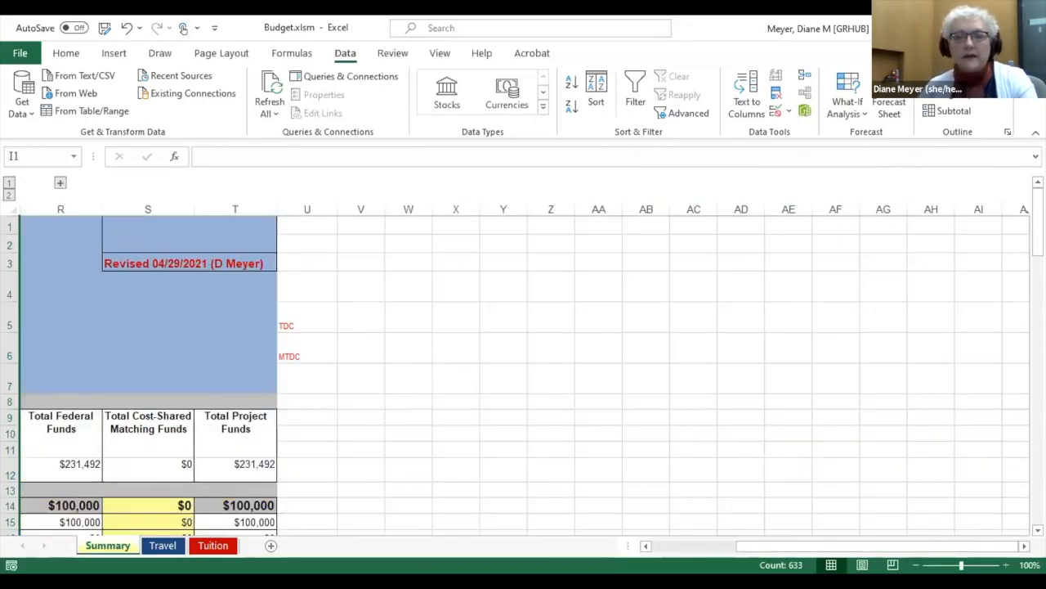
scroll(left, 3)
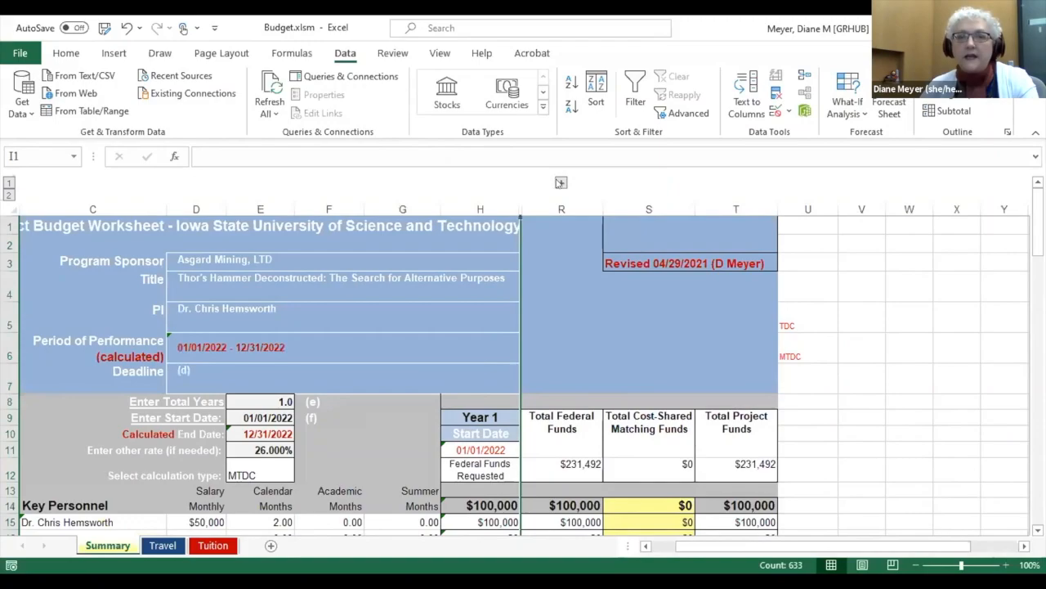
scroll(right, 3)
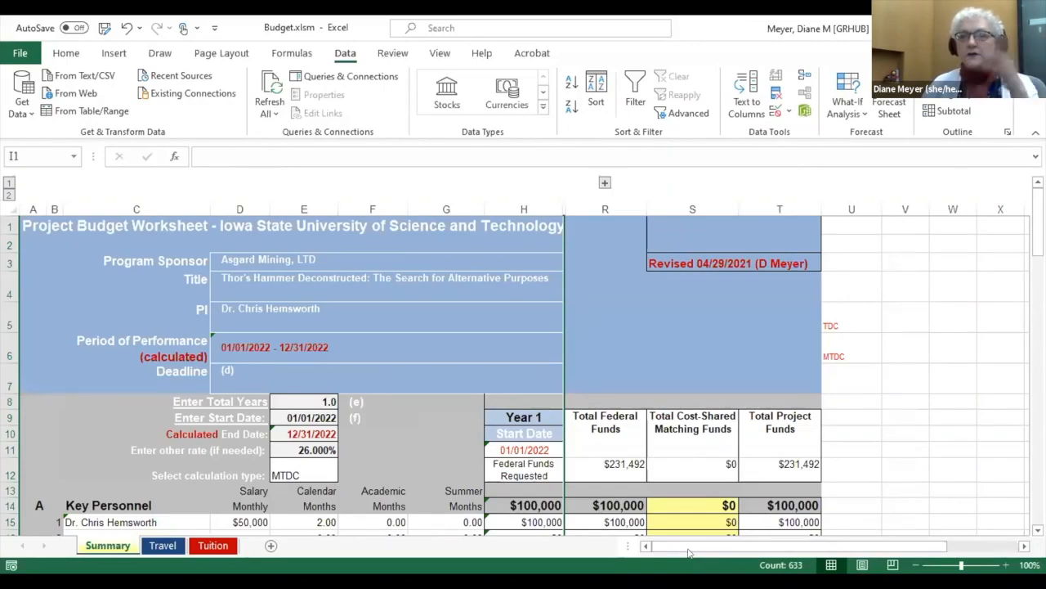
mouse_move(105, 135)
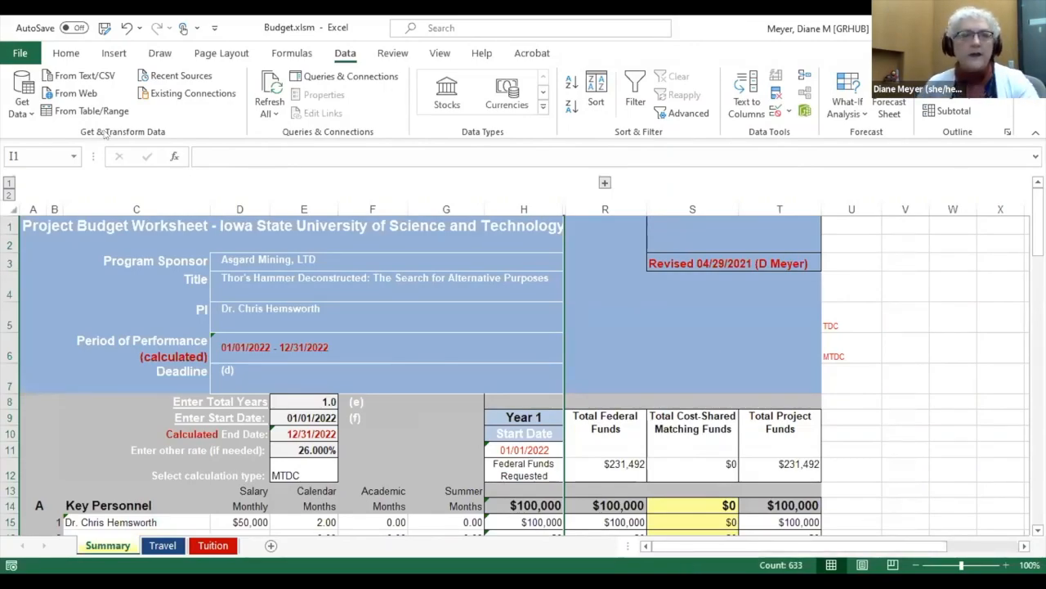
mouse_move(180, 271)
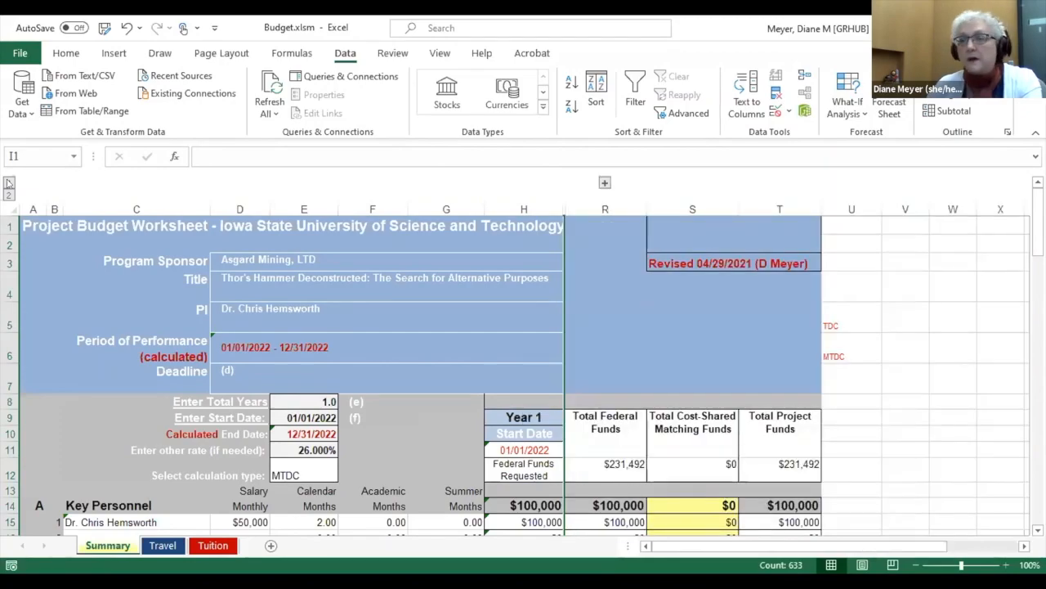
mouse_move(180, 448)
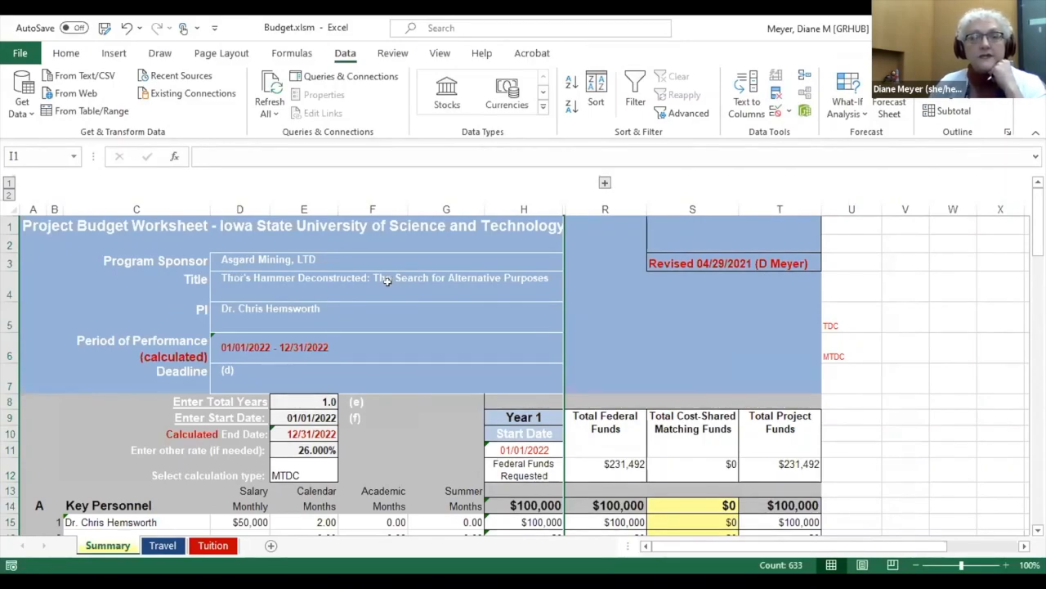
scroll(down, 3)
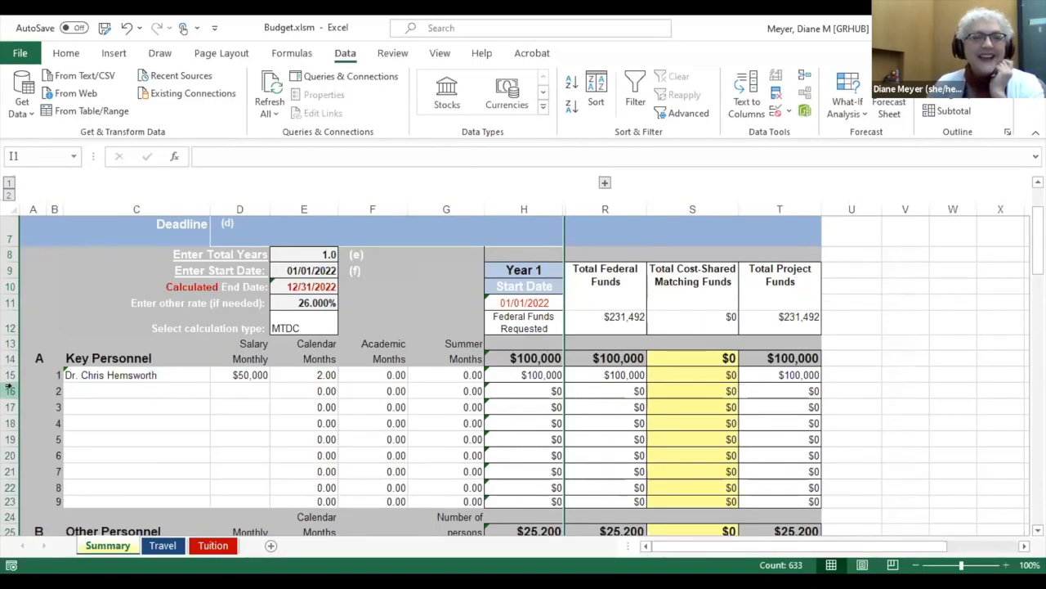
- Begin selecting the empty Key Personnel rows below the first person at row 16
click(10, 389)
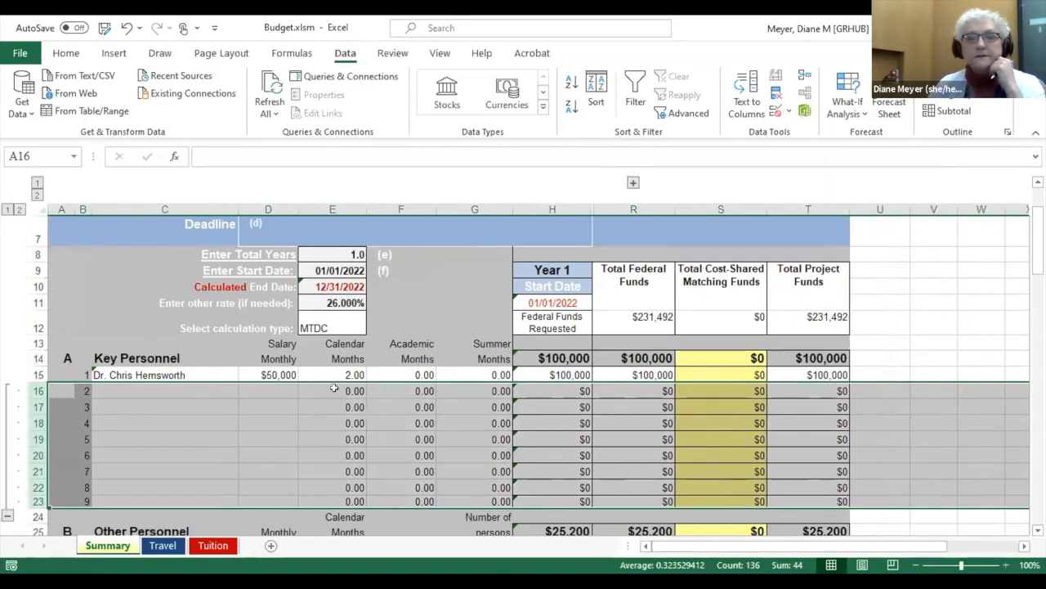
mouse_move(273, 418)
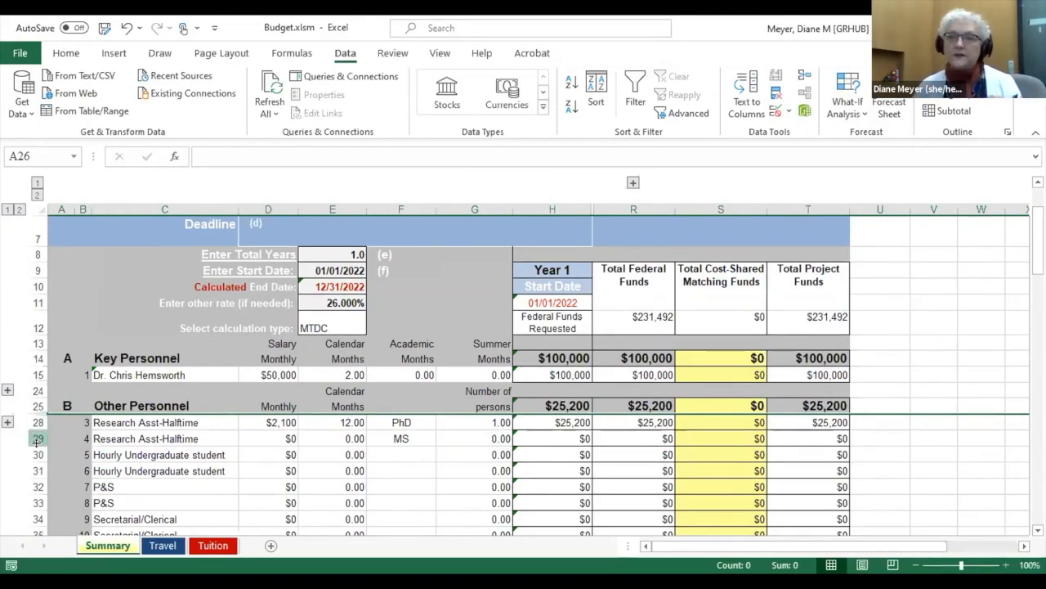
scroll(down, 3)
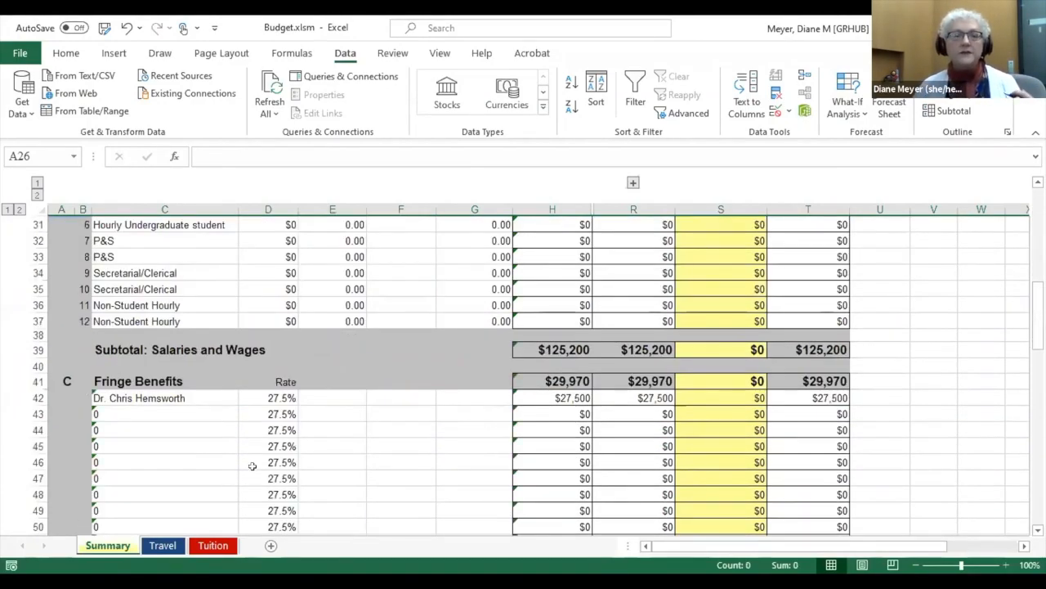
scroll(down, 3)
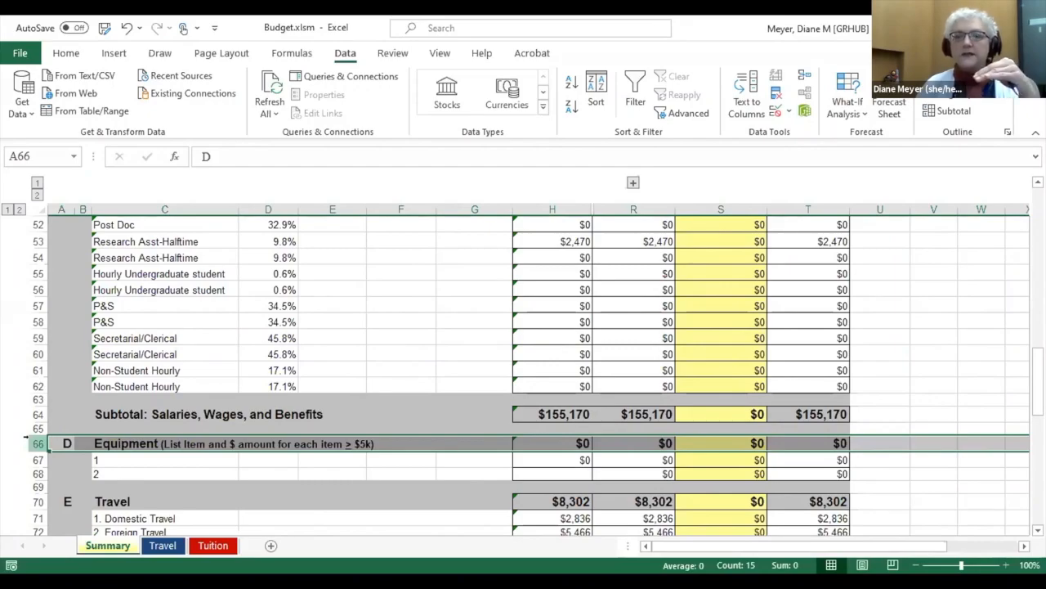
mouse_move(703, 438)
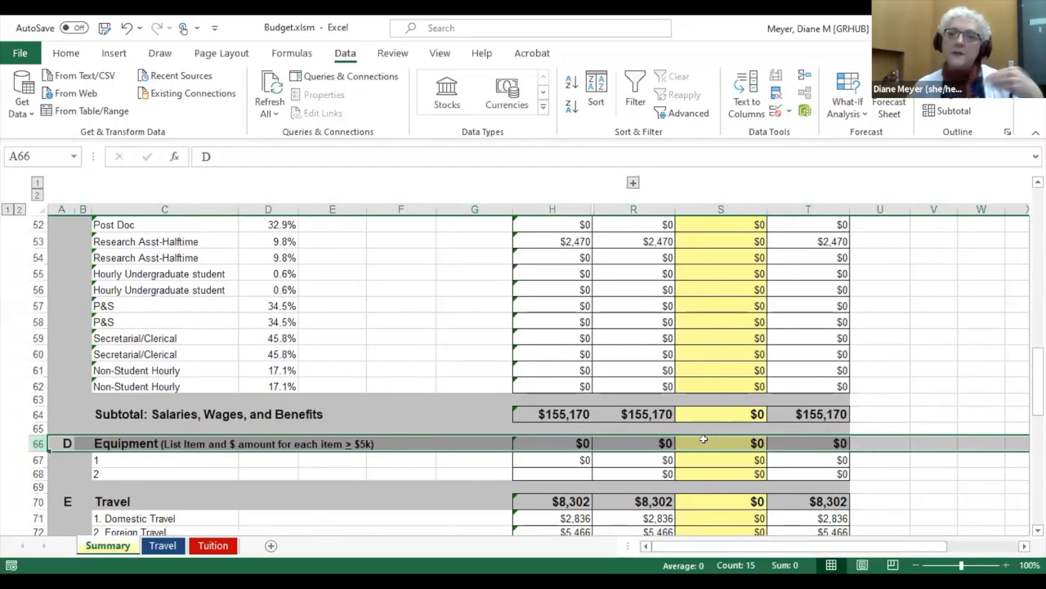